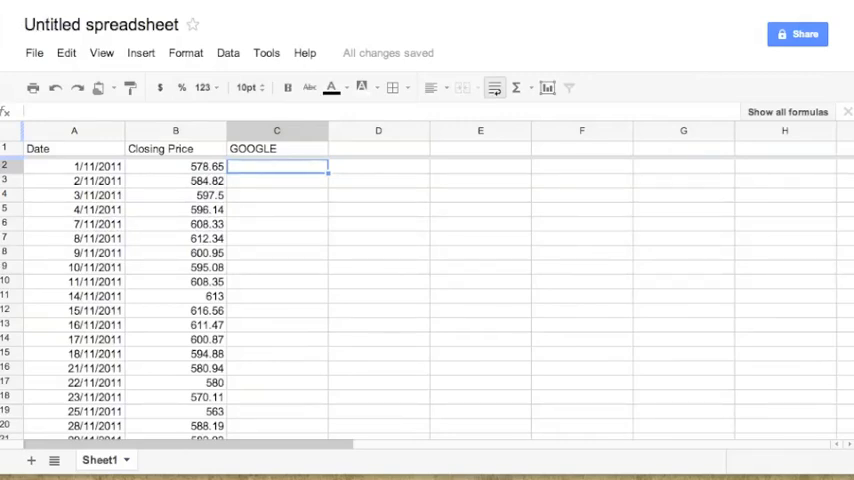
mouse_move(740, 155)
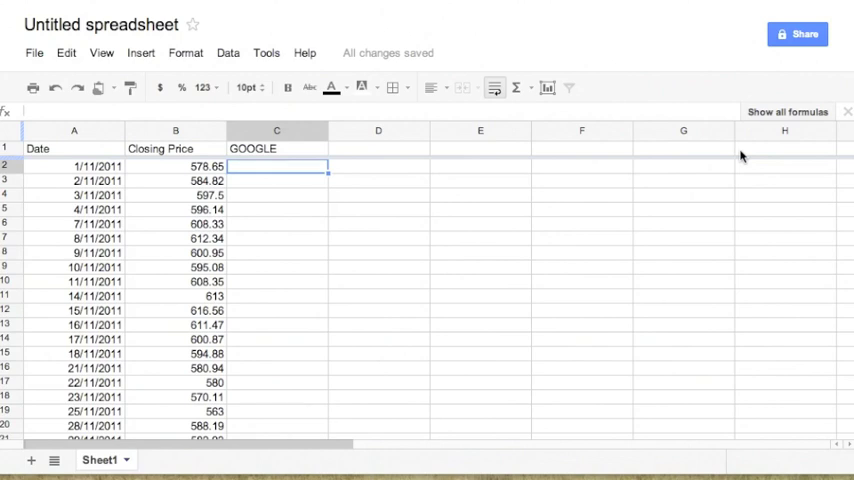
Select the Date and Closing Price range A1:B29 and open the Insert menu
click(74, 148)
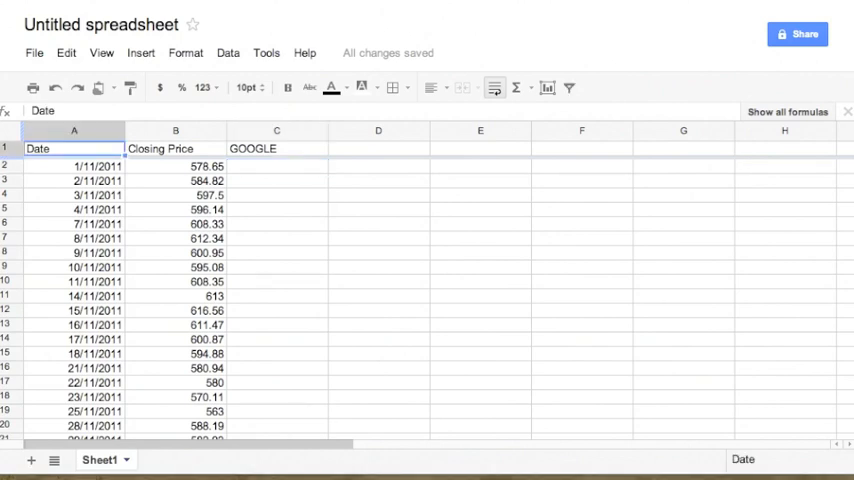
click(74, 165)
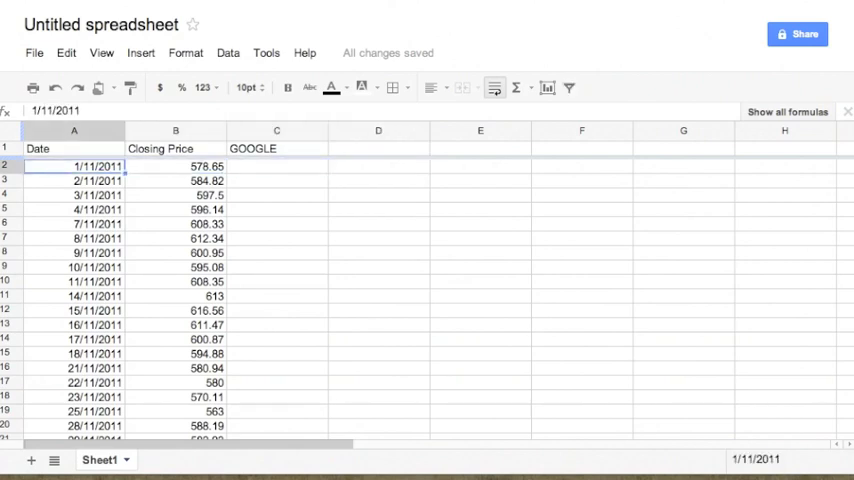
click(74, 148)
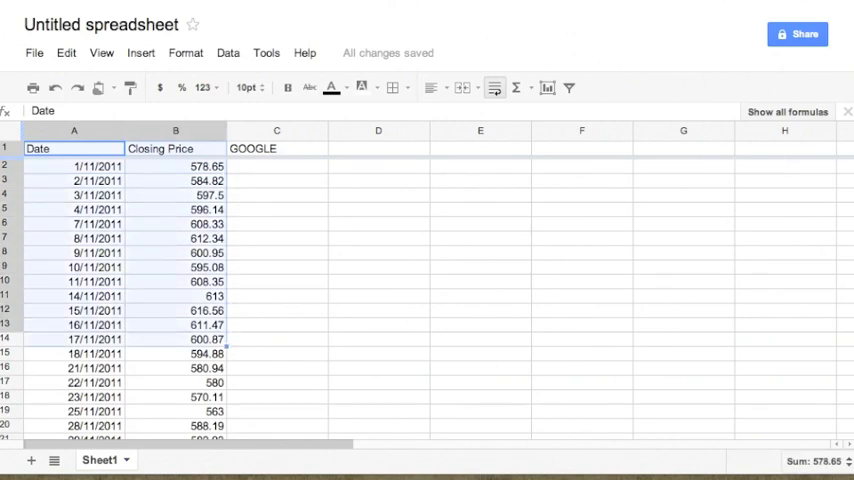
scroll(down, 3)
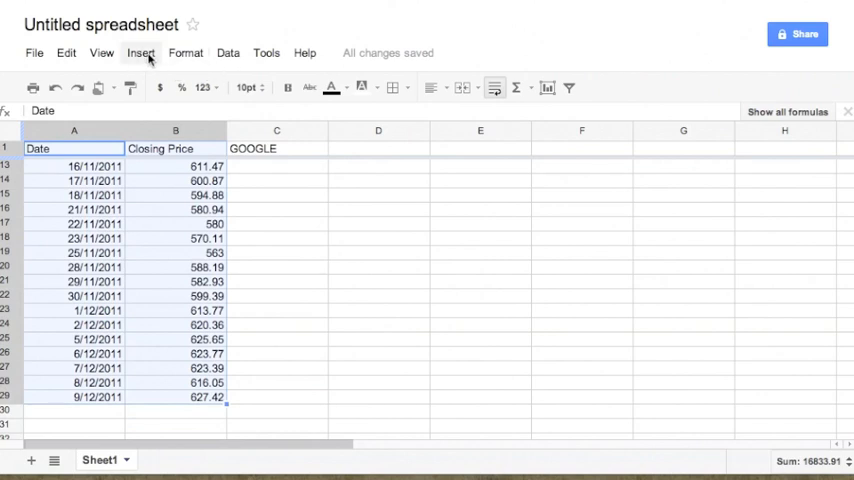
click(141, 53)
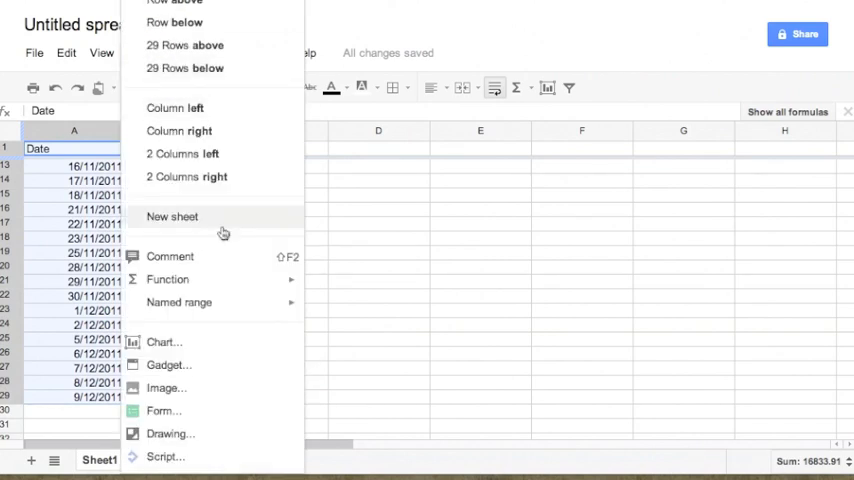
Insert a chart from A1:B29 and preview the recommended area chart
click(163, 342)
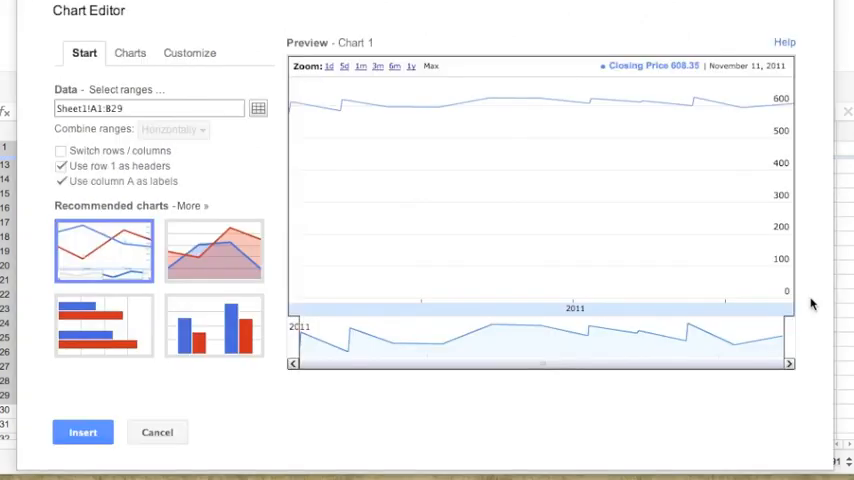
mouse_move(437, 275)
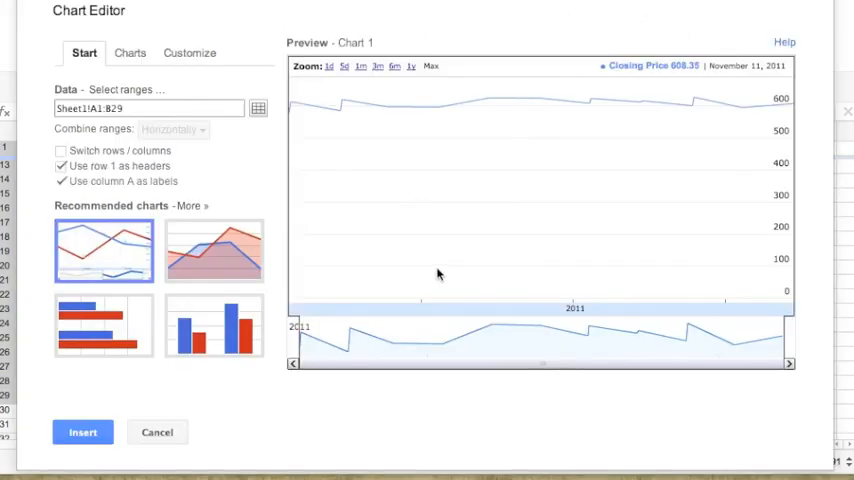
mouse_move(220, 137)
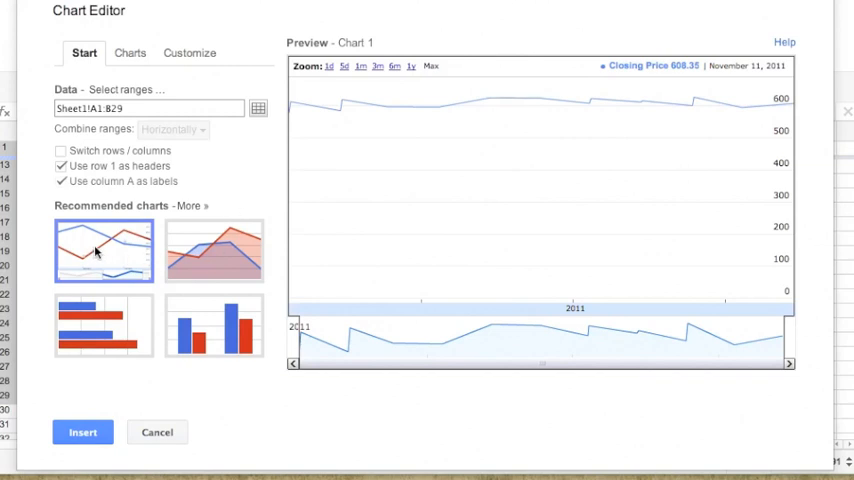
mouse_move(210, 220)
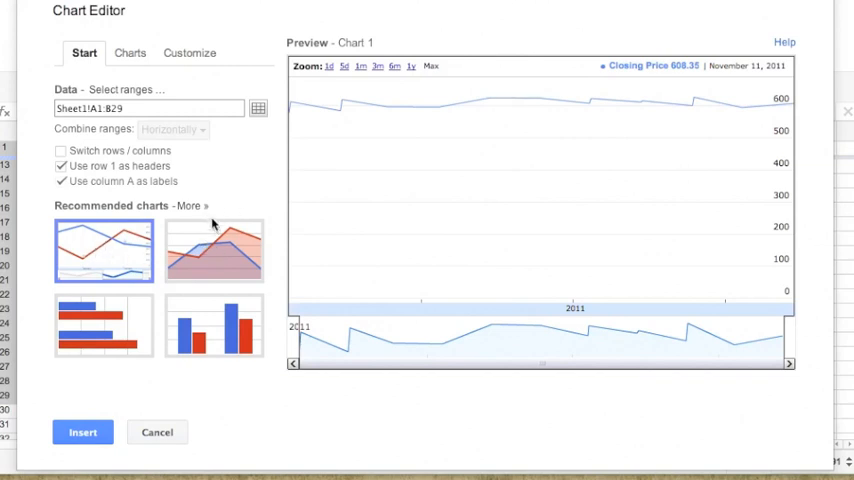
mouse_move(214, 255)
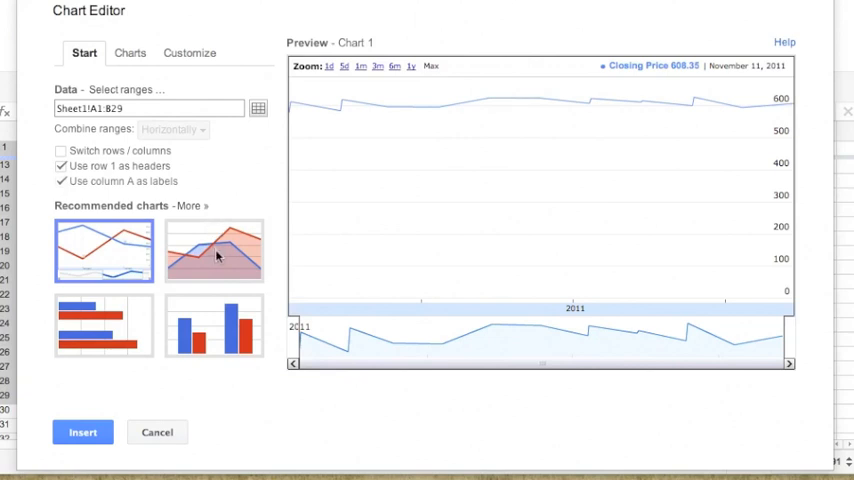
mouse_move(96, 348)
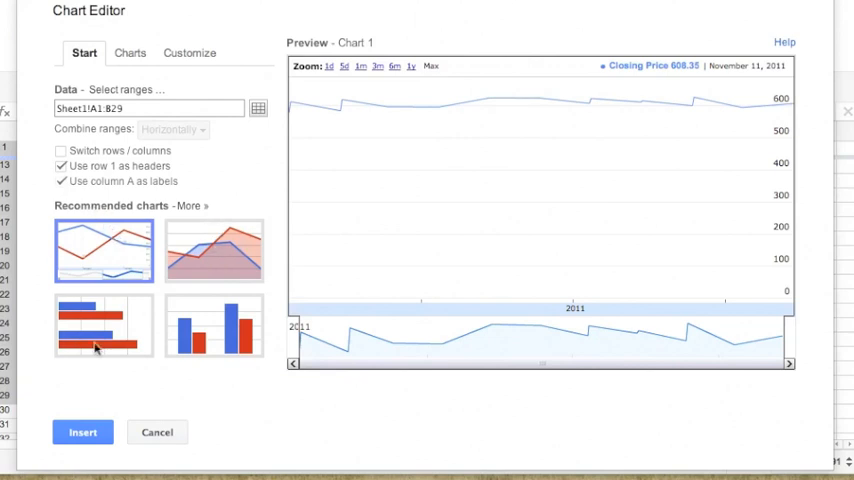
mouse_move(224, 250)
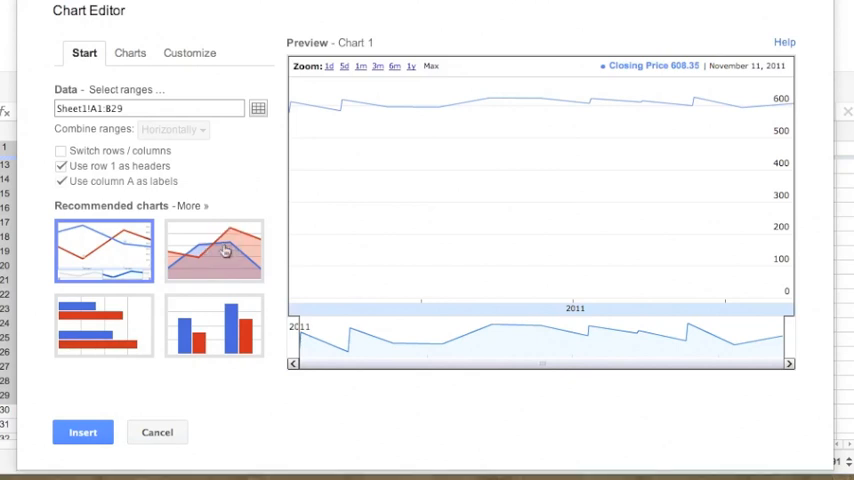
click(214, 250)
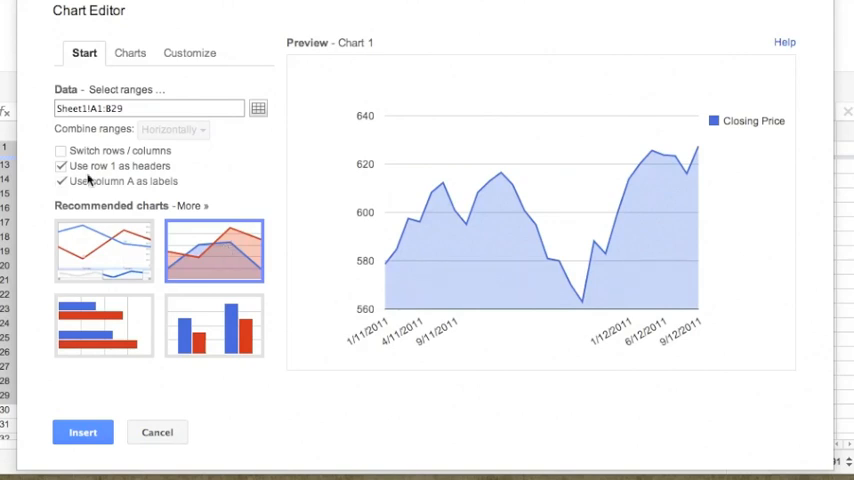
mouse_move(344, 212)
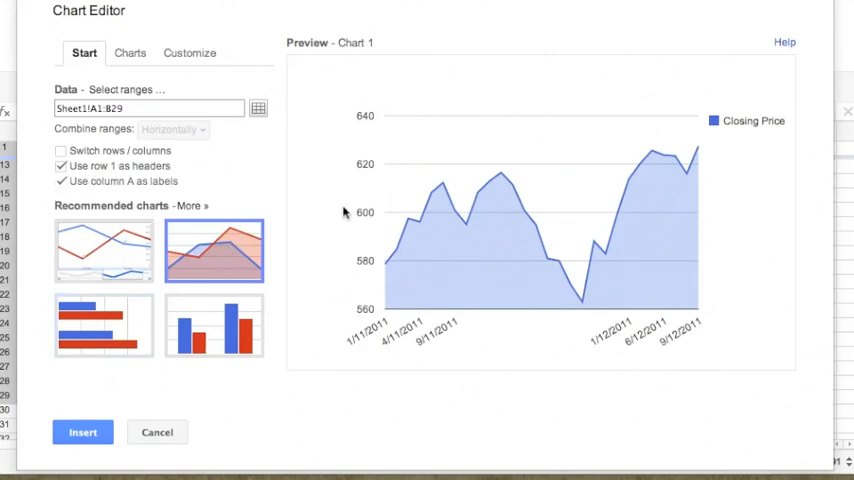
mouse_move(98, 198)
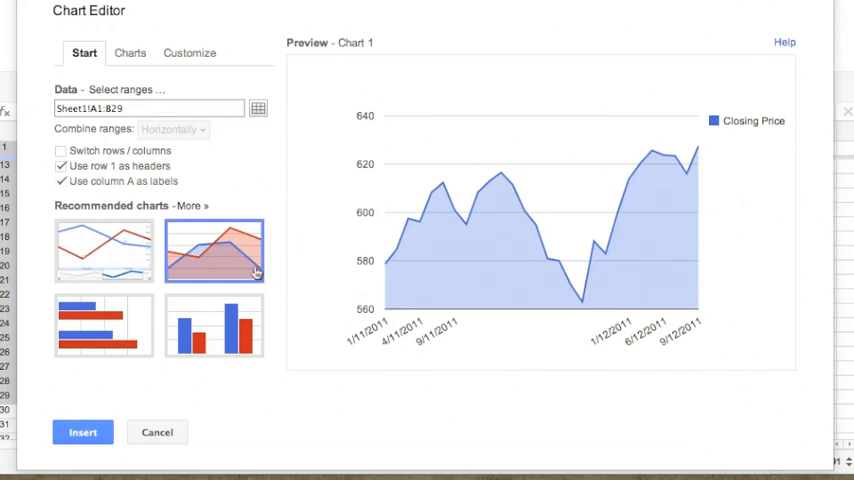
mouse_move(220, 258)
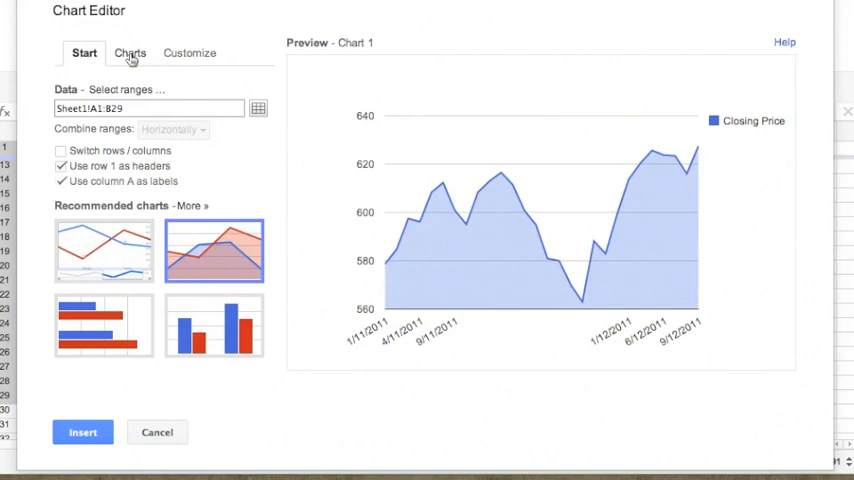
Switch the chart type to the first plain Line chart style
click(129, 53)
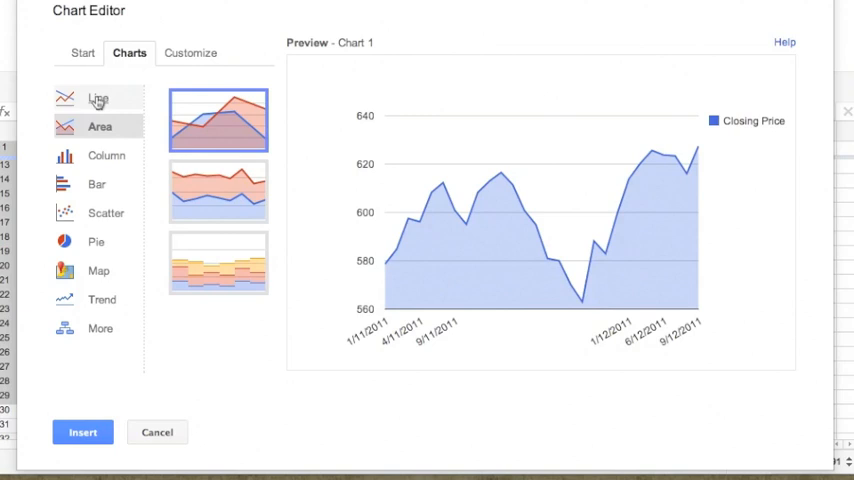
click(99, 97)
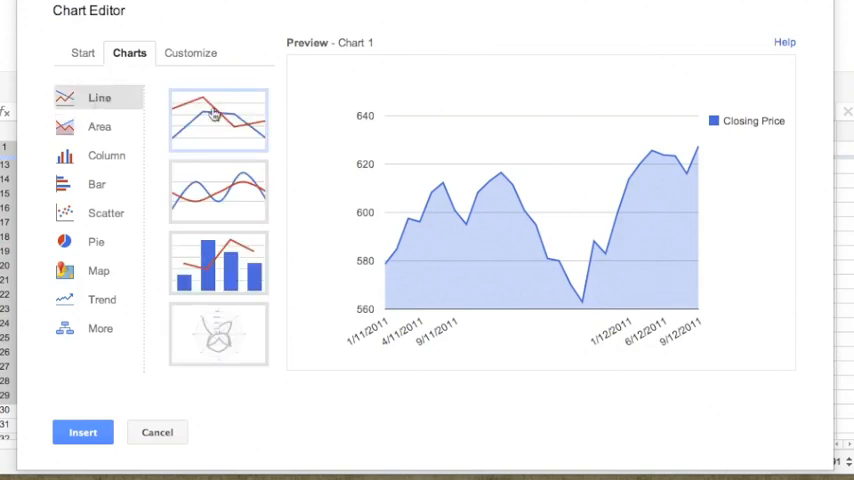
mouse_move(258, 124)
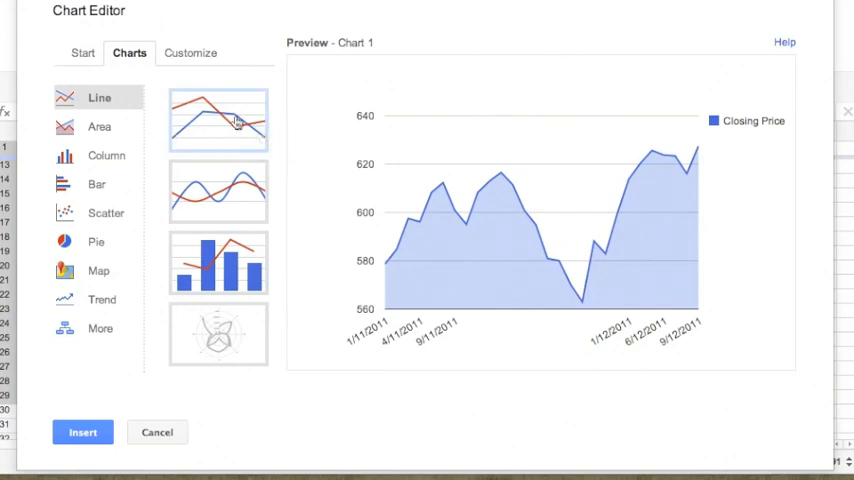
click(217, 120)
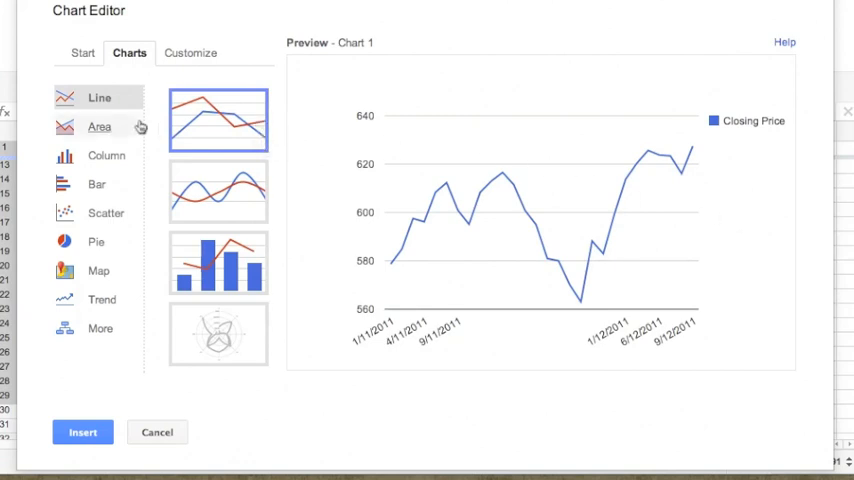
mouse_move(260, 104)
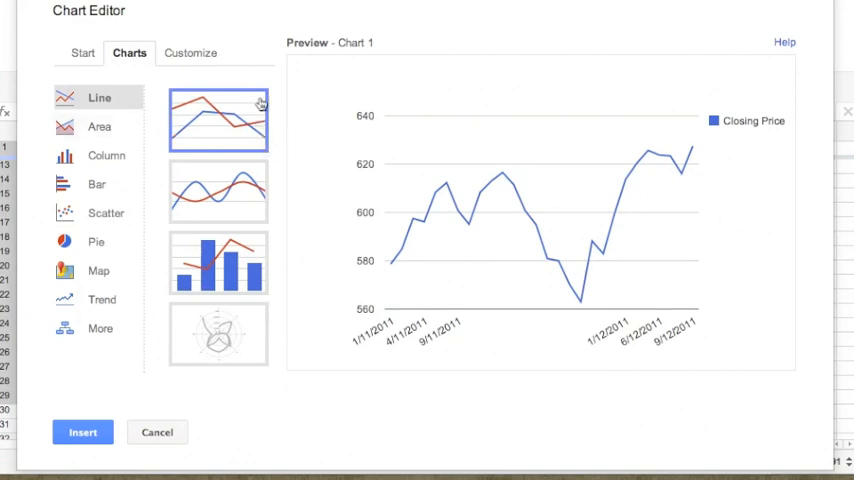
Title the chart 'Line Chart for Google Prices' and label the vertical axis 'Stock prices'
click(189, 52)
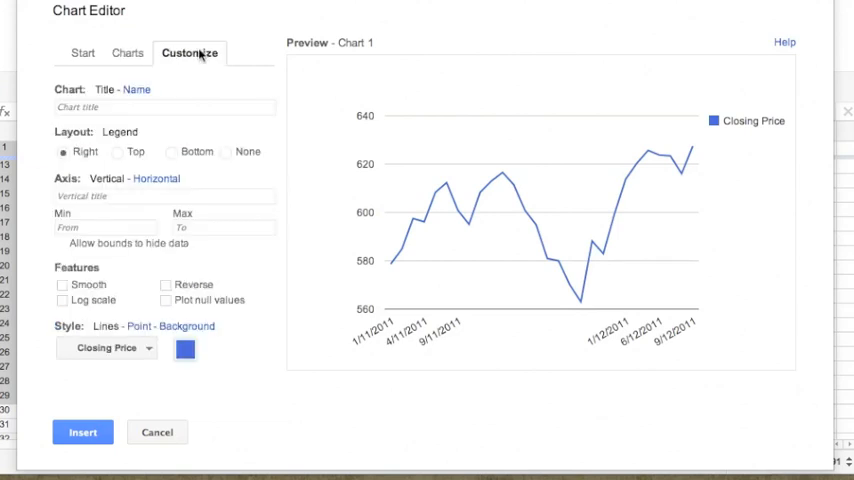
mouse_move(334, 101)
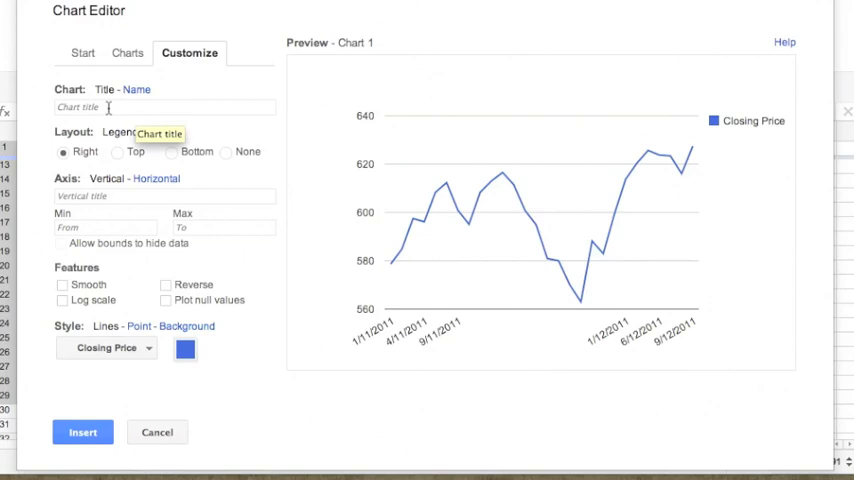
click(165, 107)
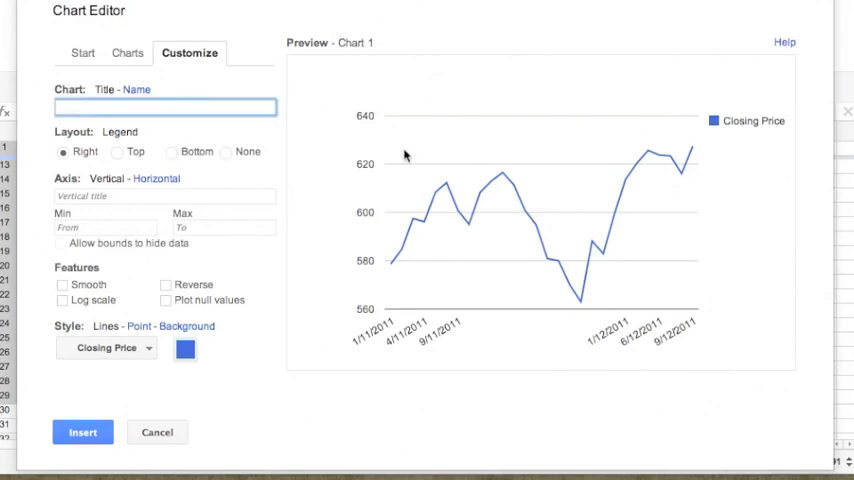
text(Line)
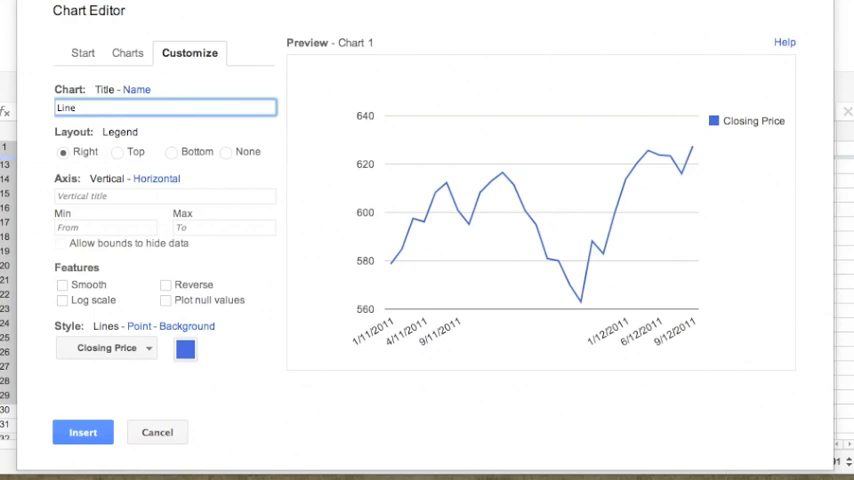
text(Chary)
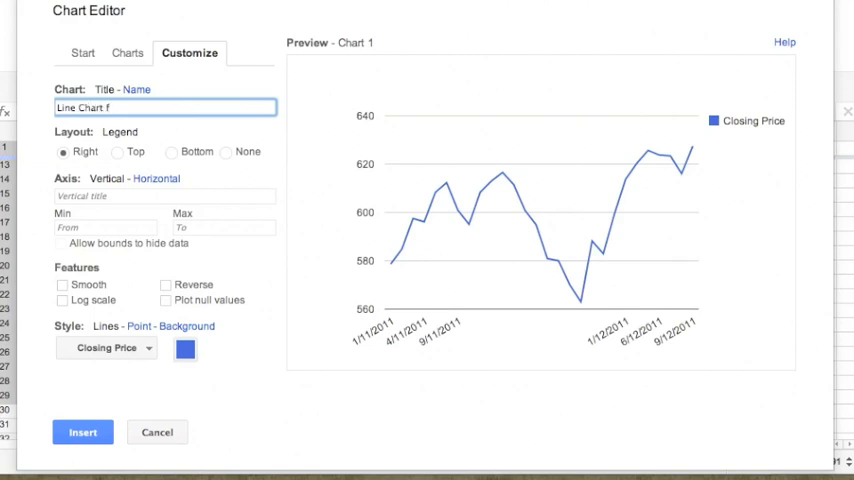
text(or Goog)
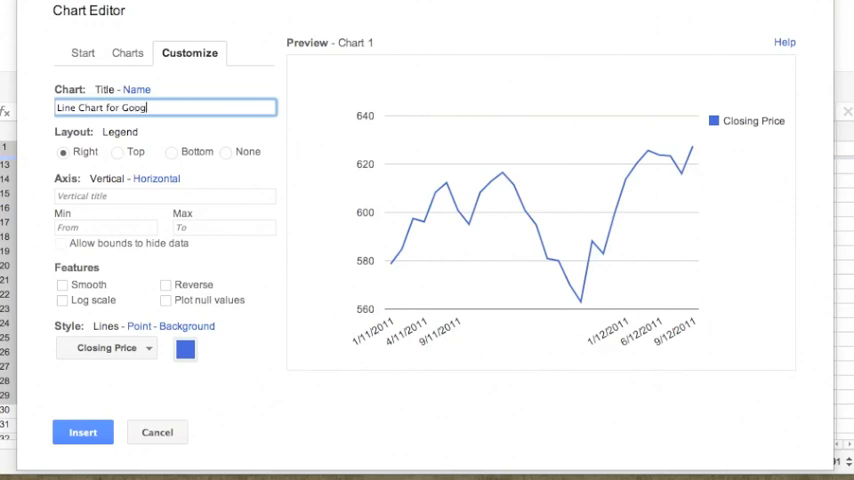
text(le Pri)
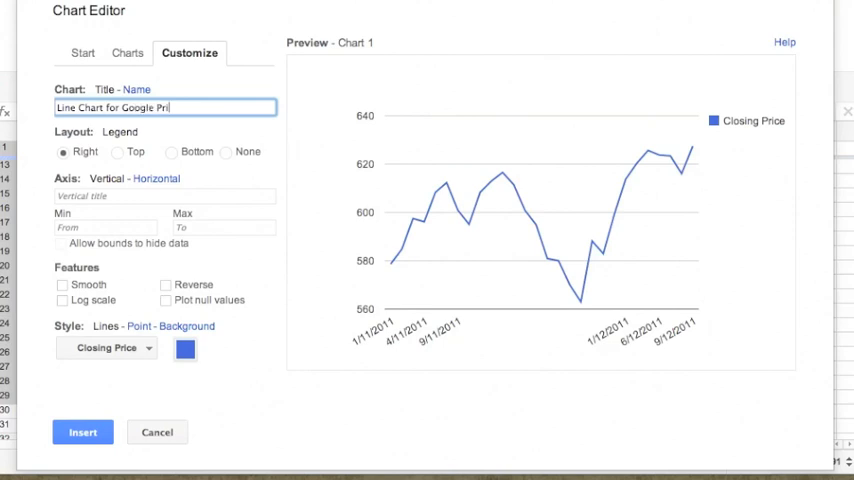
text(ces)
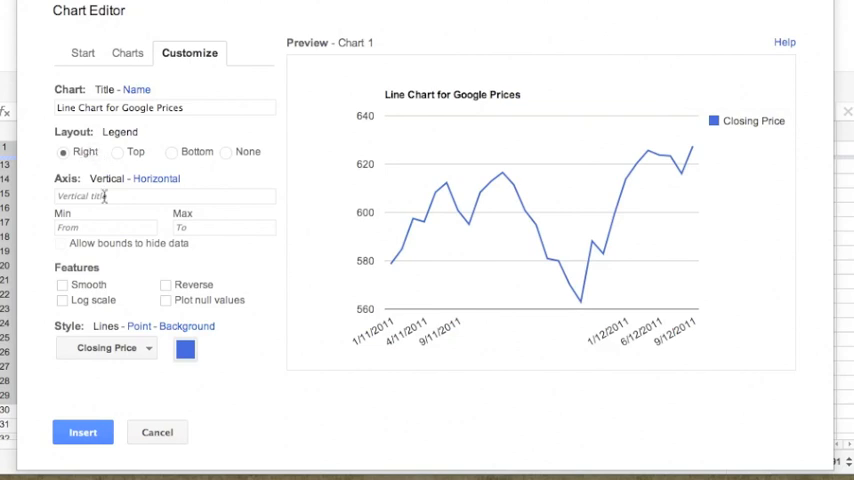
mouse_move(105, 196)
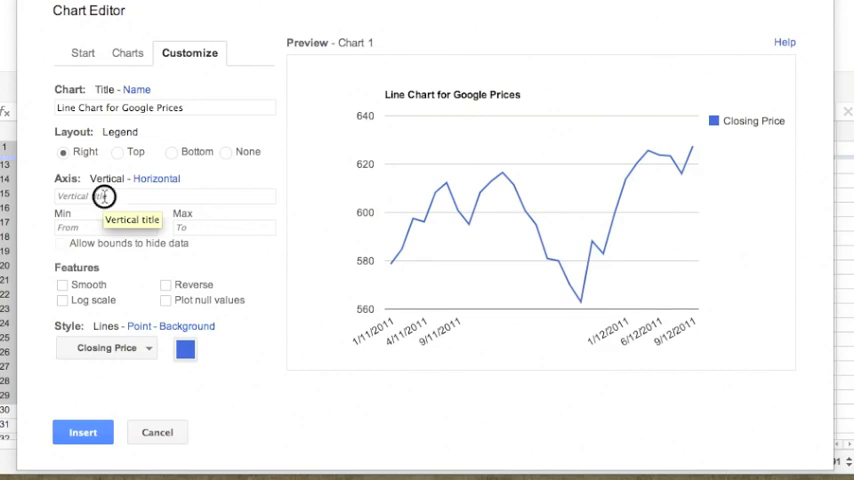
text(Sto)
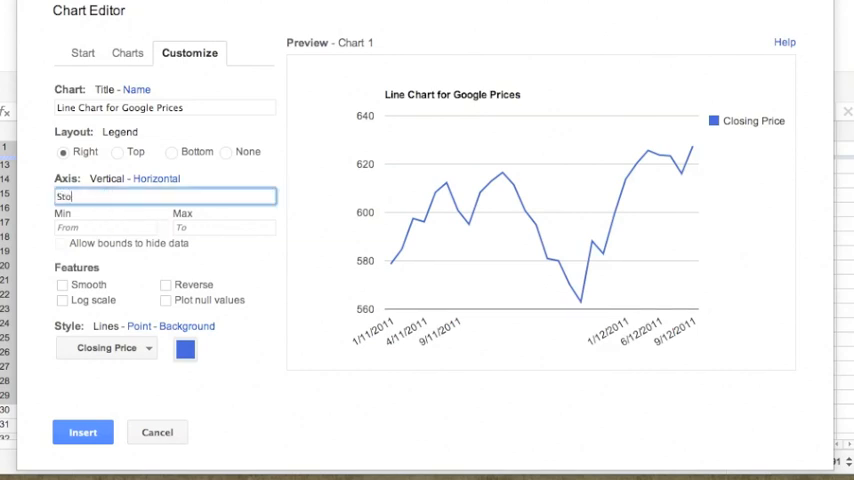
text(ck prices)
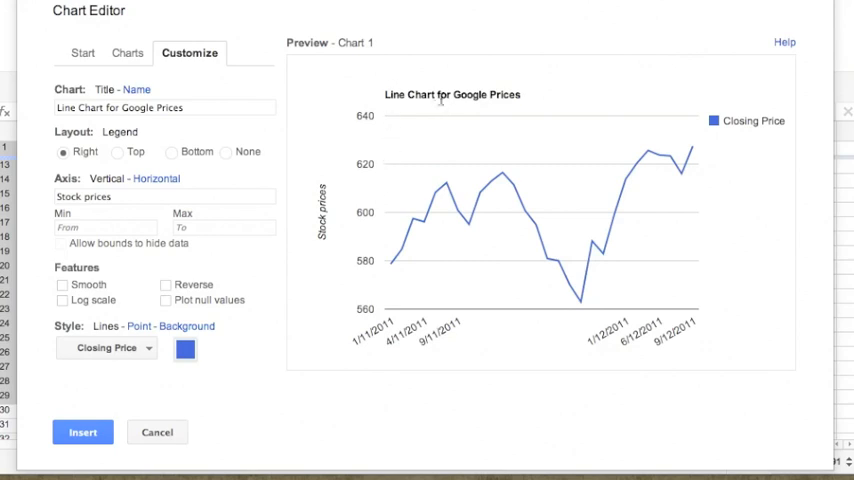
mouse_move(365, 105)
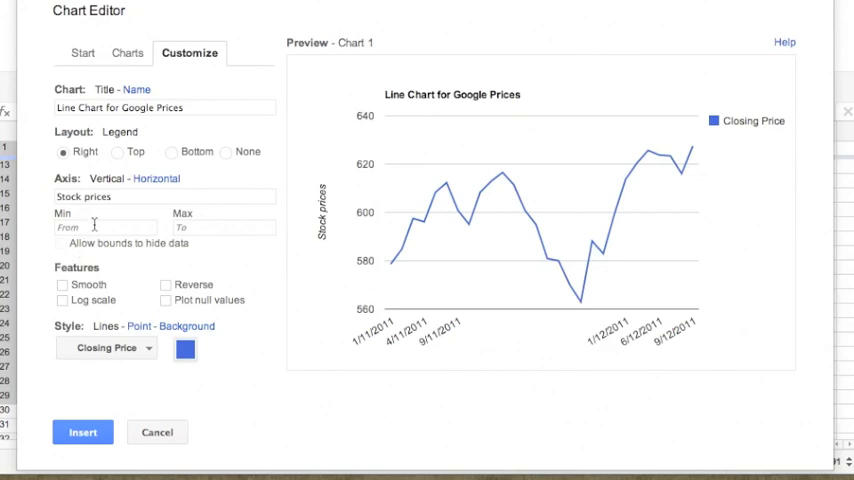
mouse_move(212, 227)
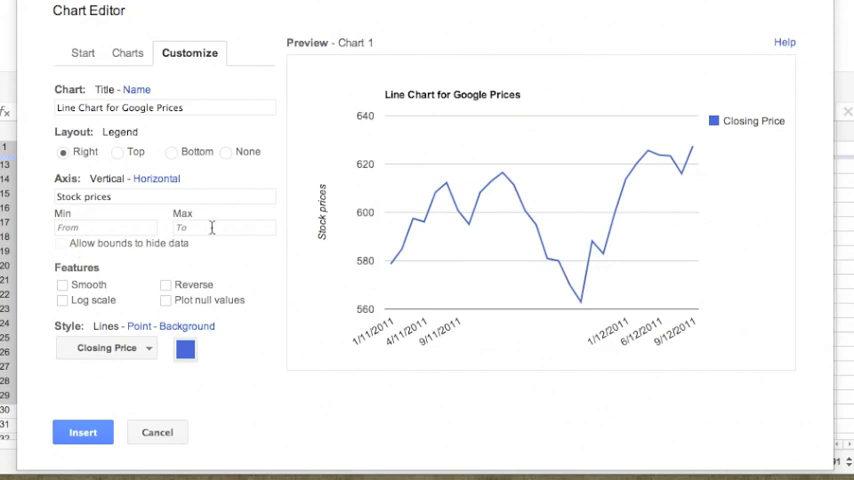
mouse_move(361, 274)
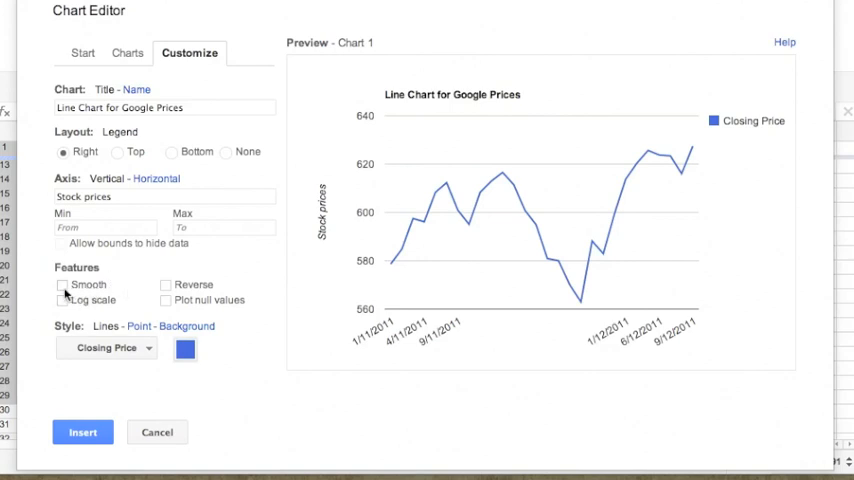
click(63, 285)
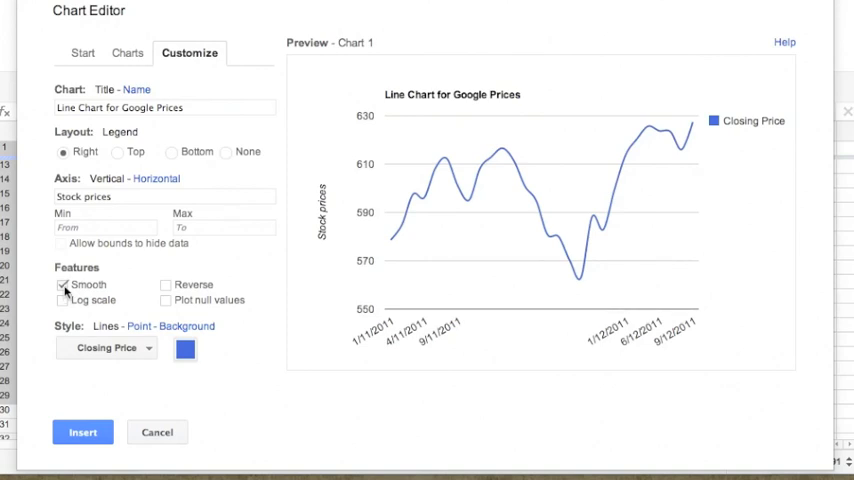
click(63, 284)
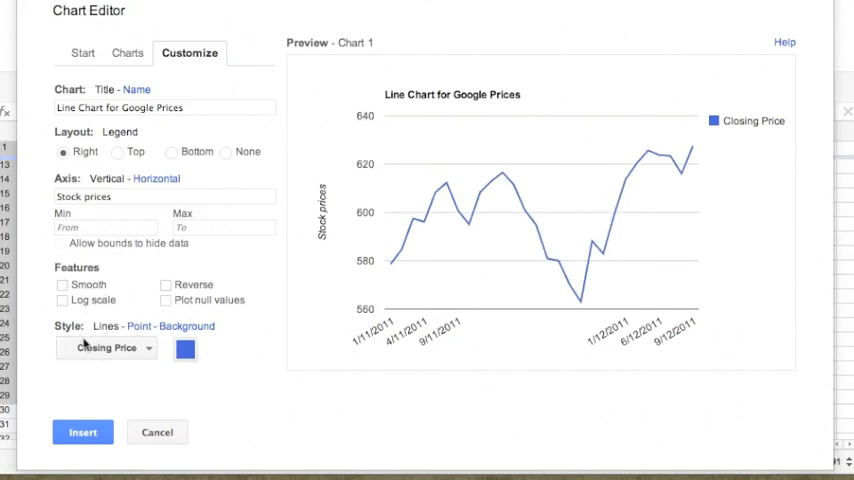
Make the Closing Price line green with Tiny data points
click(184, 348)
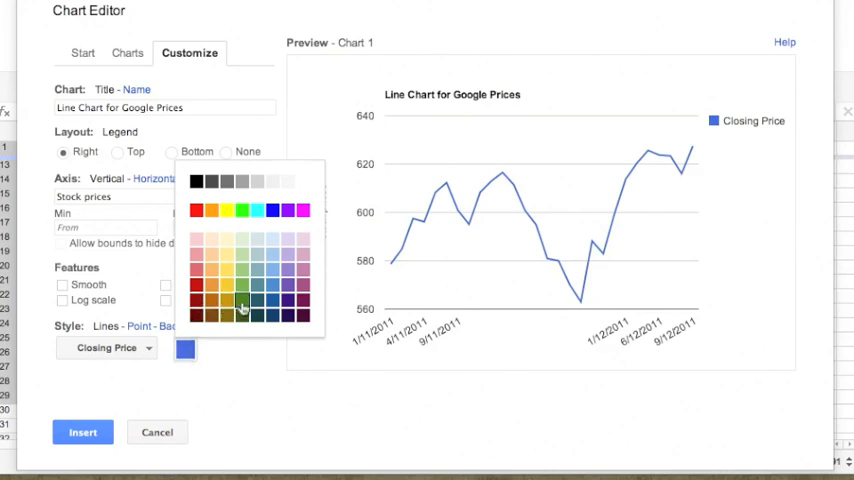
click(240, 307)
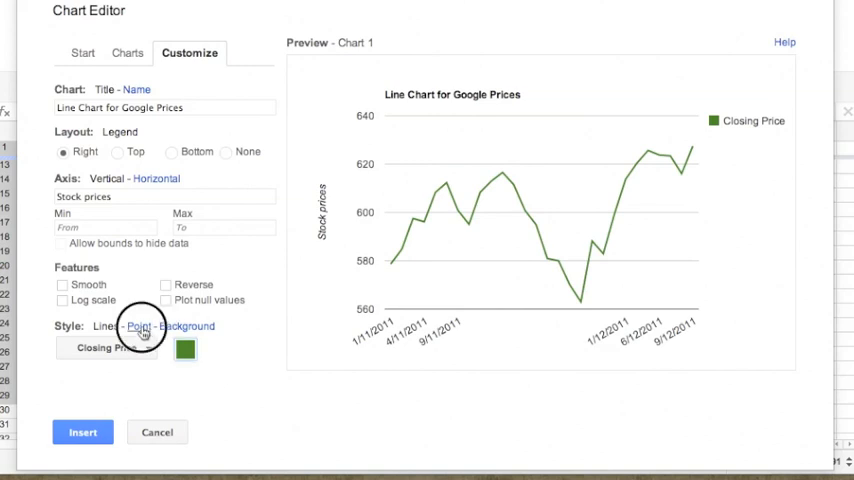
click(141, 325)
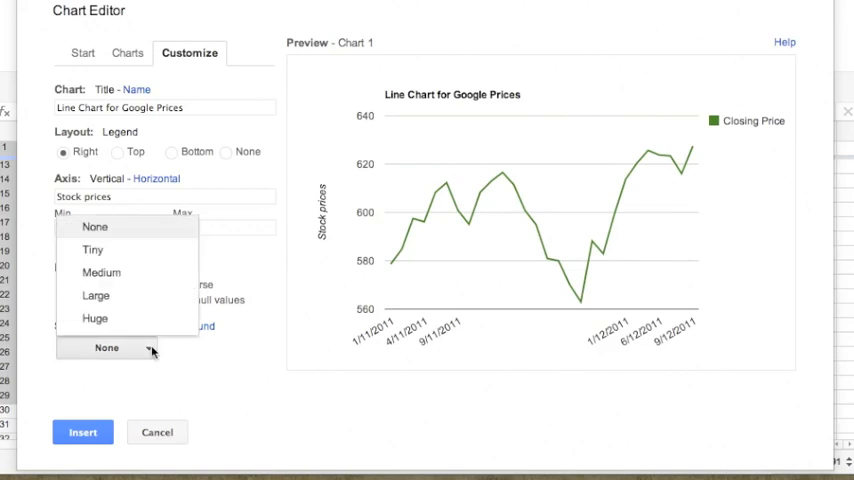
mouse_move(112, 255)
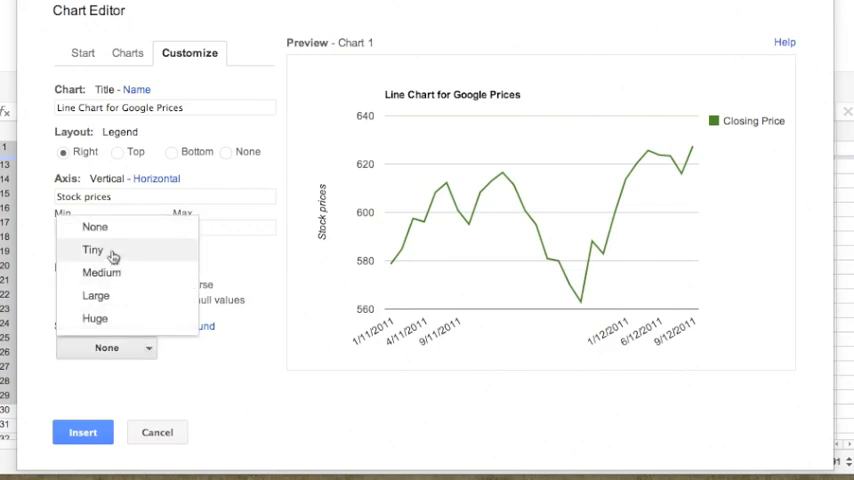
click(91, 249)
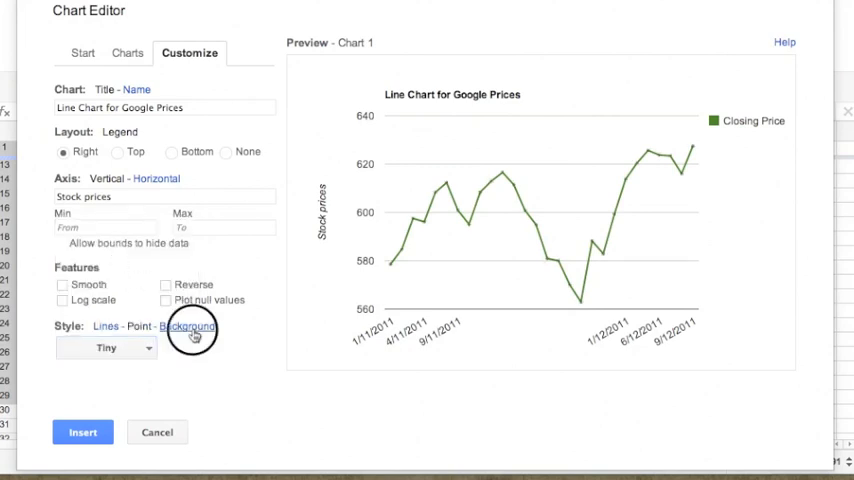
click(187, 326)
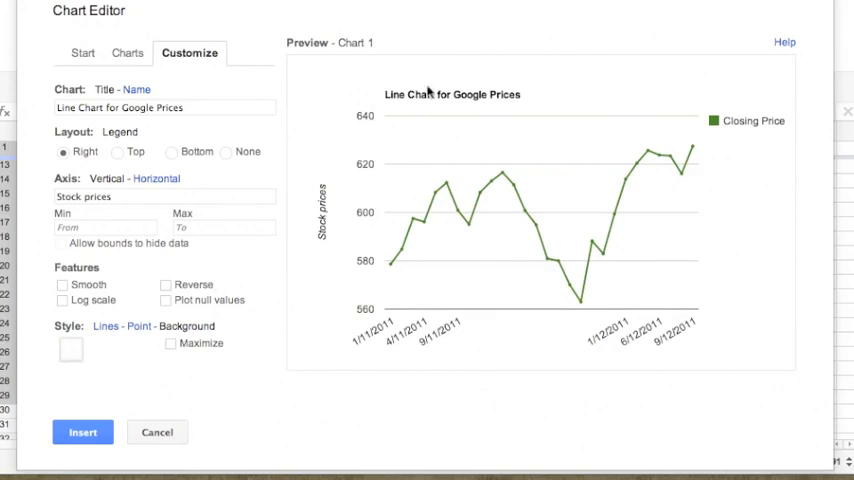
mouse_move(297, 232)
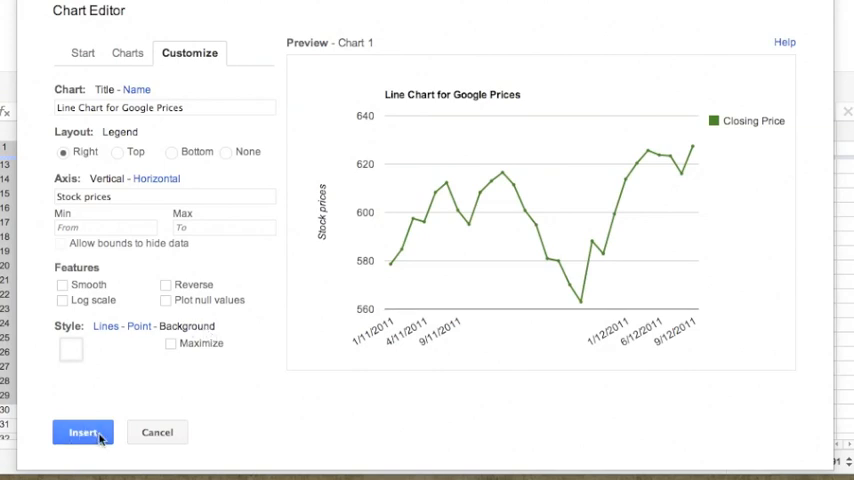
Insert the finished green line chart into the sheet
click(82, 431)
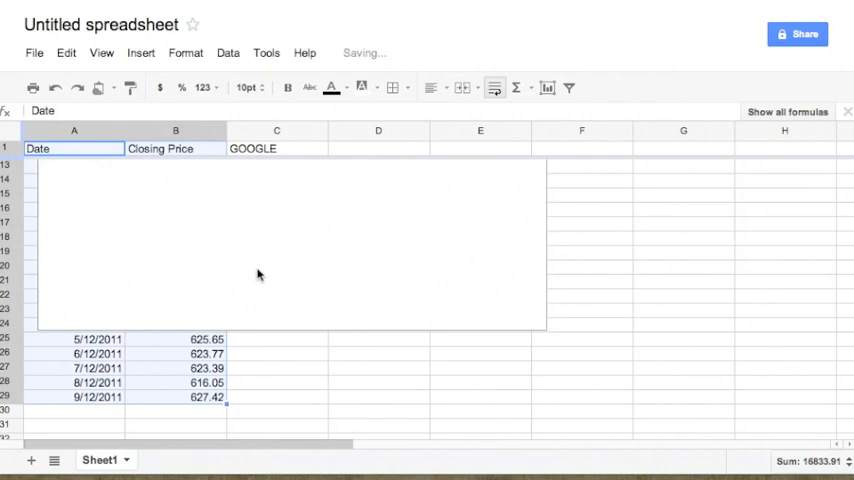
mouse_move(245, 264)
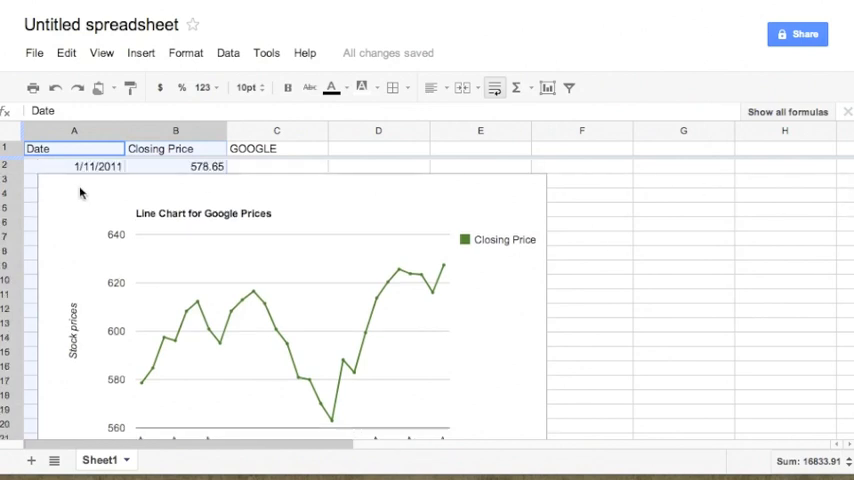
Place the chart beside the price table and drag its corner to shrink it
click(160, 188)
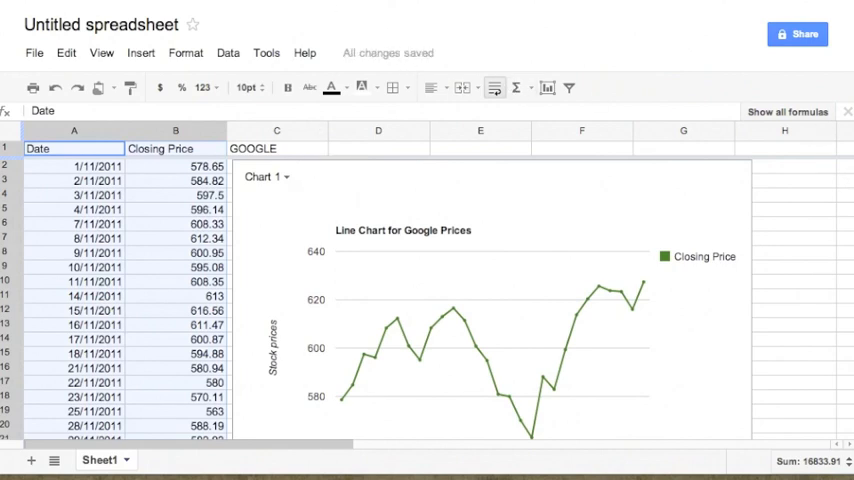
scroll(down, 3)
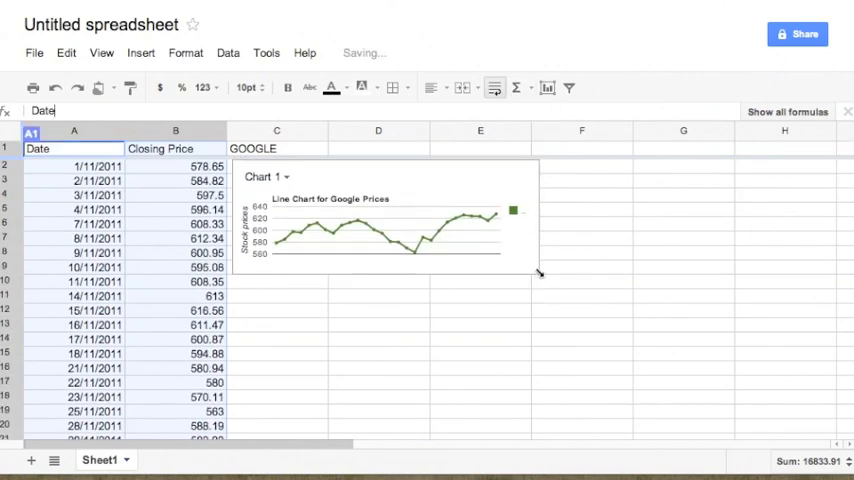
drag(537, 265, 550, 345)
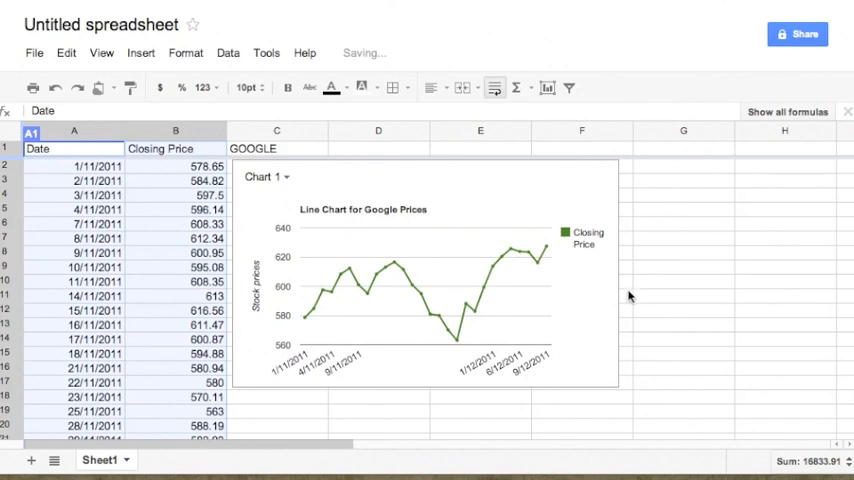
mouse_move(659, 240)
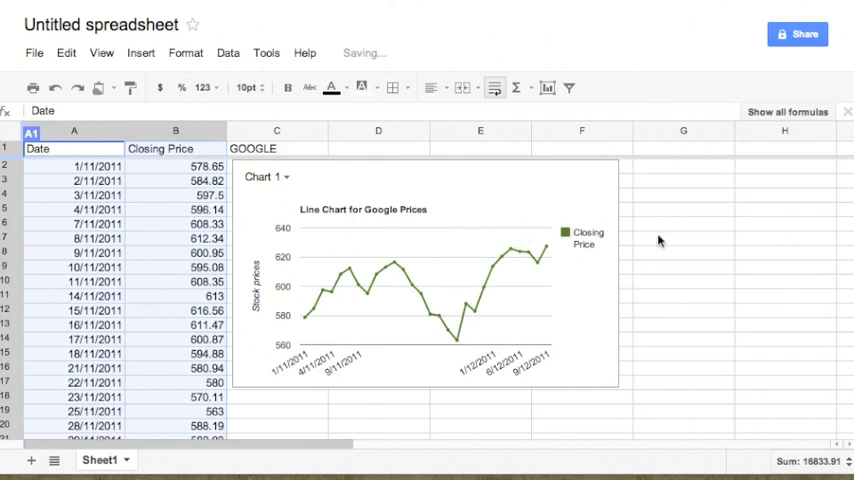
mouse_move(660, 250)
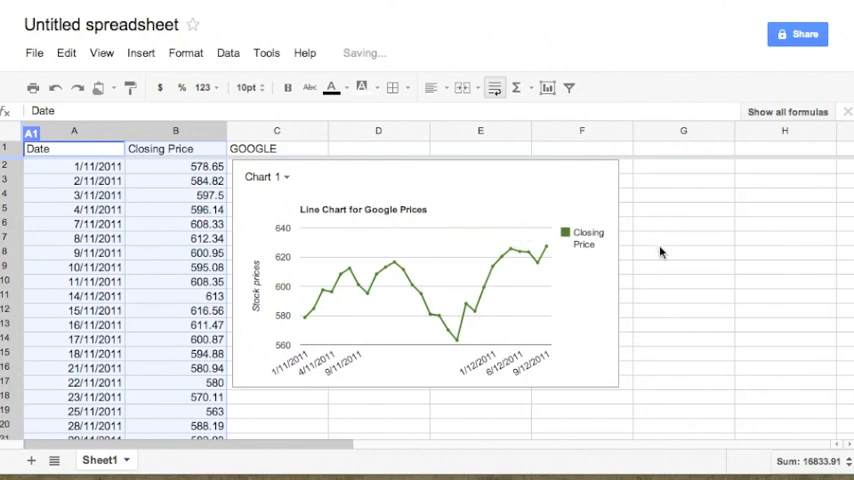
mouse_move(320, 172)
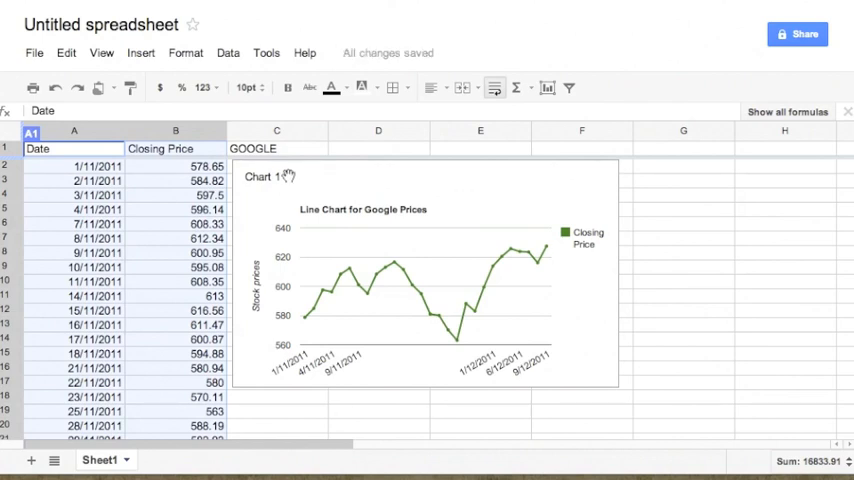
mouse_move(283, 180)
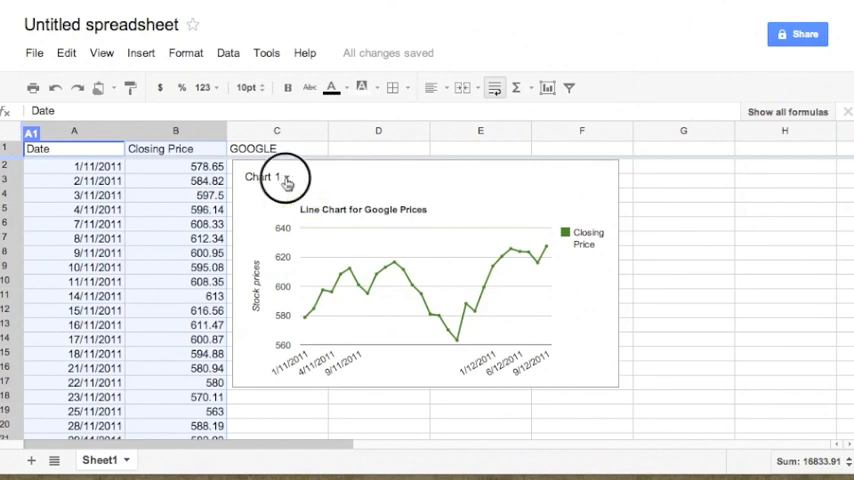
Open the Chart 1 dropdown menu of chart actions
click(287, 178)
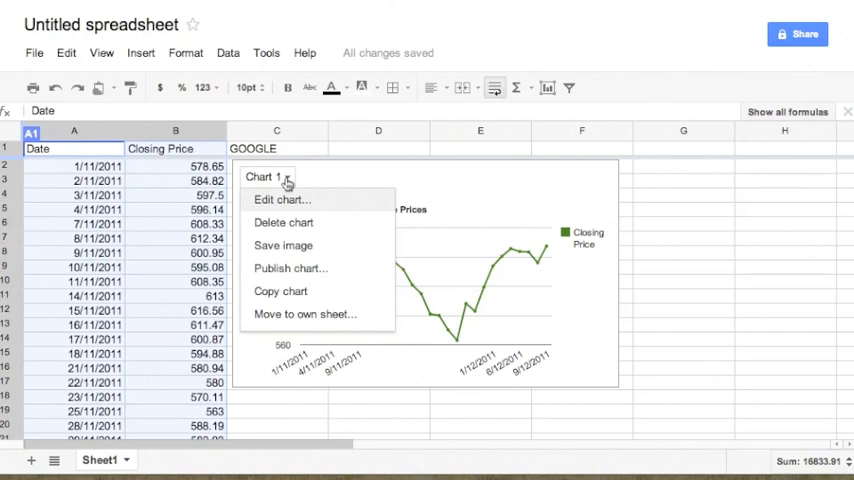
mouse_move(298, 245)
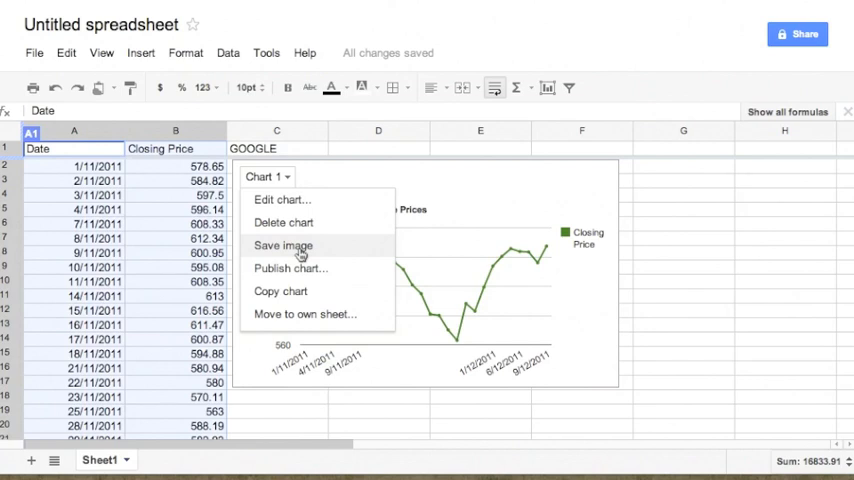
mouse_move(305, 268)
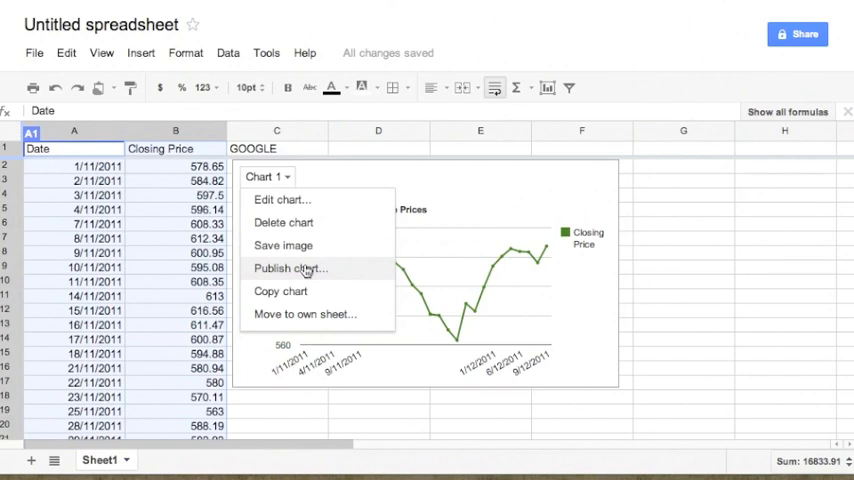
mouse_move(636, 278)
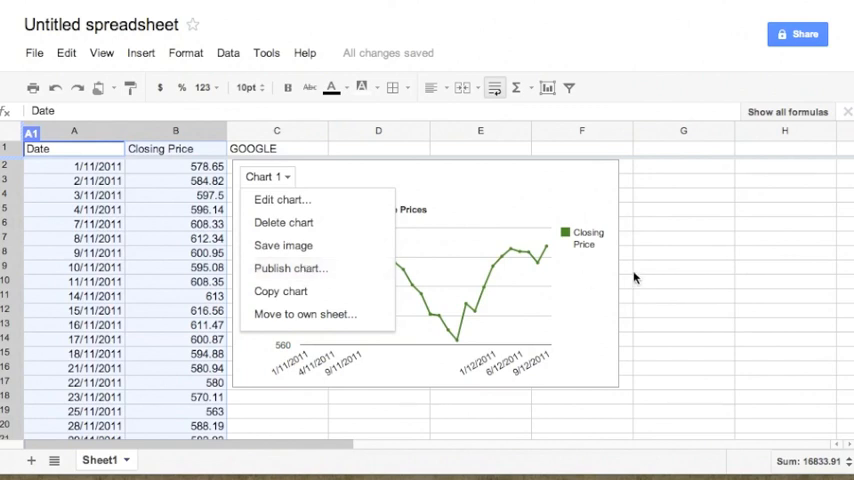